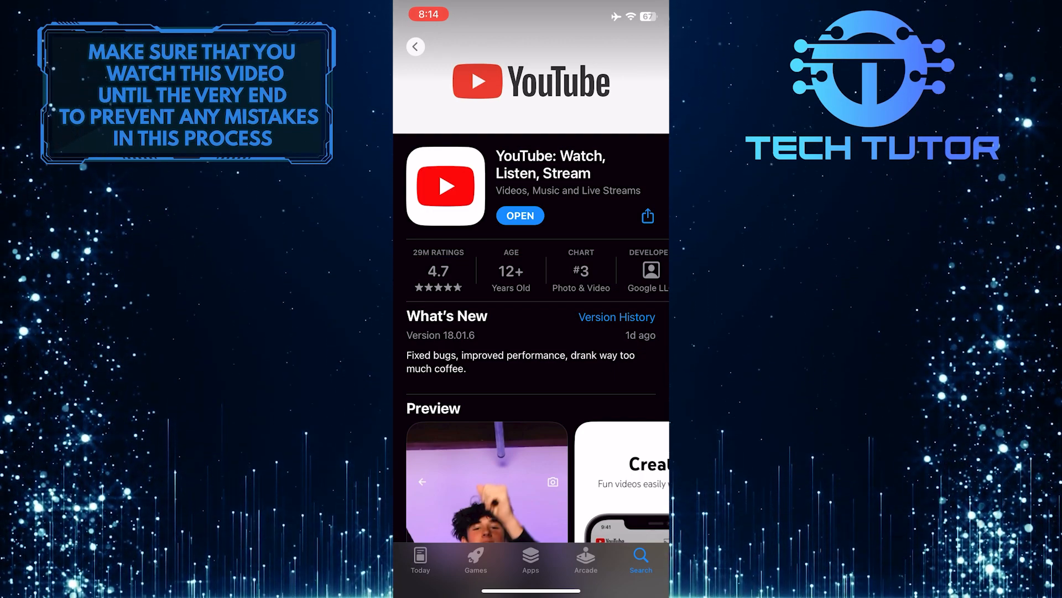
# Launch YouTube from its App Store listing.
pyautogui.click(520, 215)
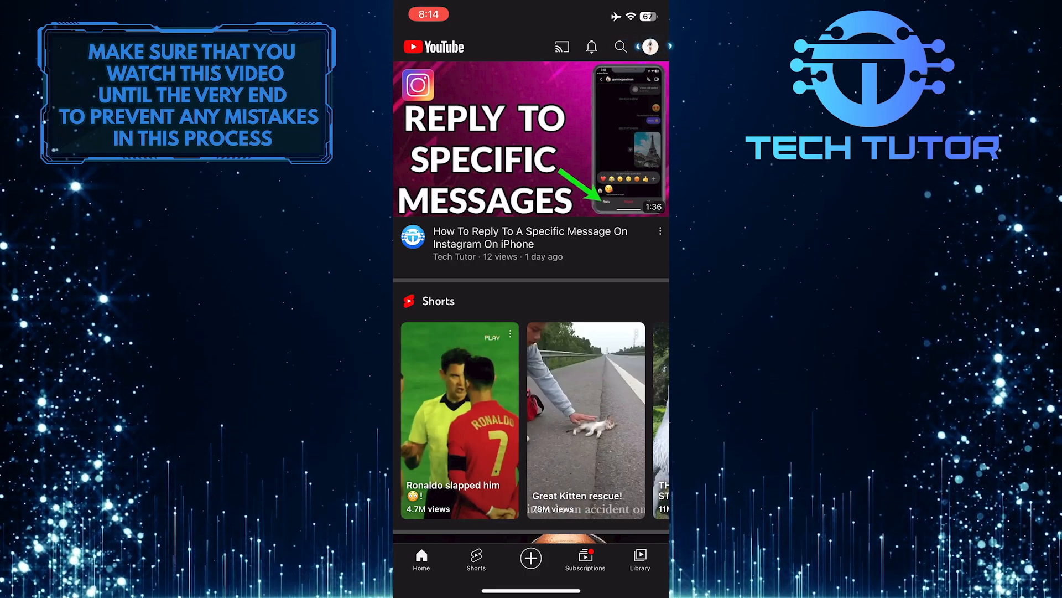
# Go from the profile menu through Settings to Manage all history and scroll the searches.
pyautogui.click(654, 44)
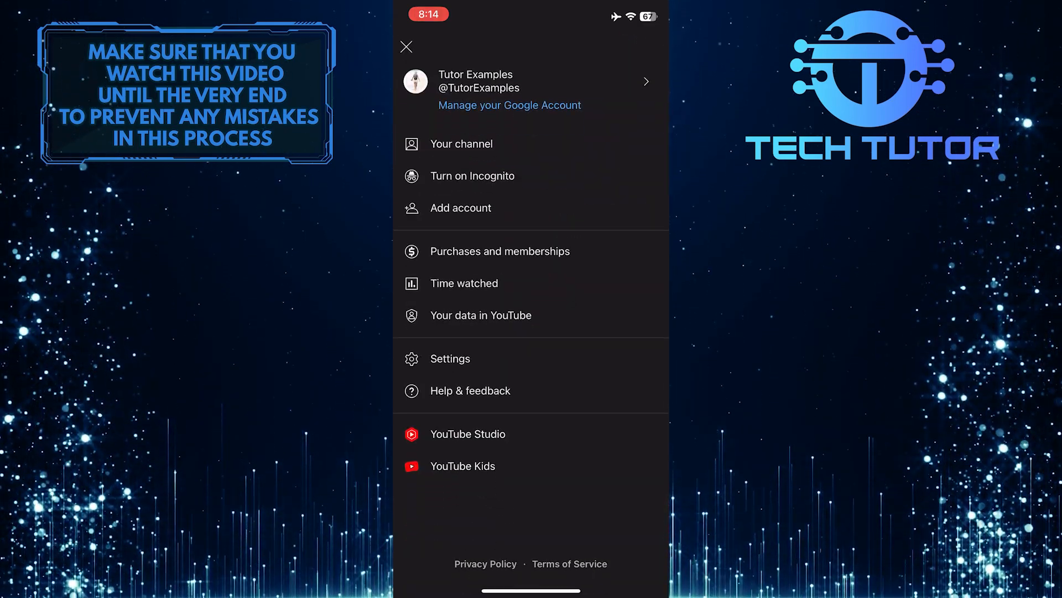
pyautogui.click(450, 358)
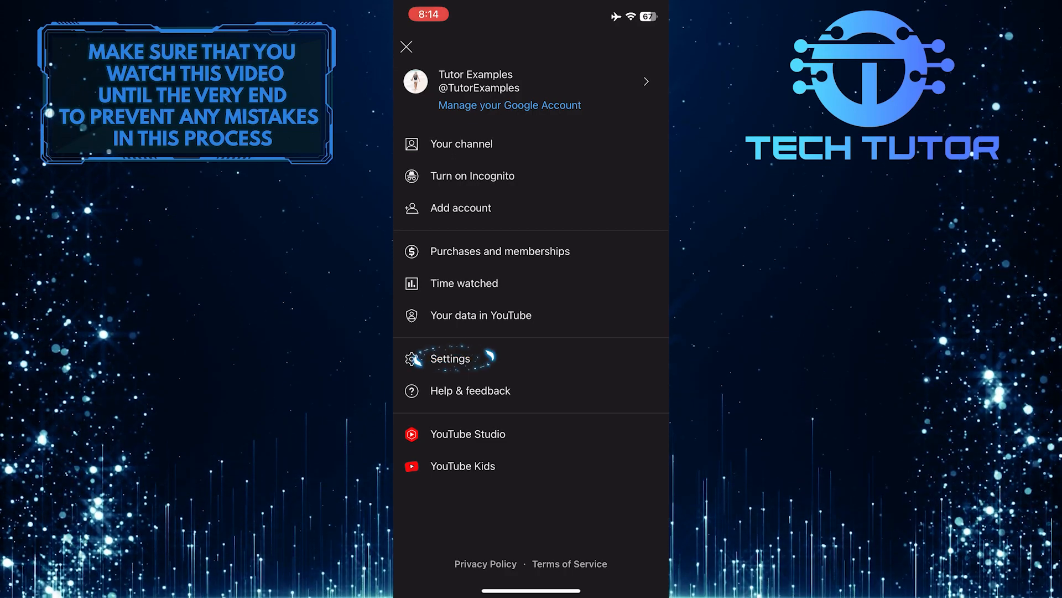
pyautogui.click(450, 359)
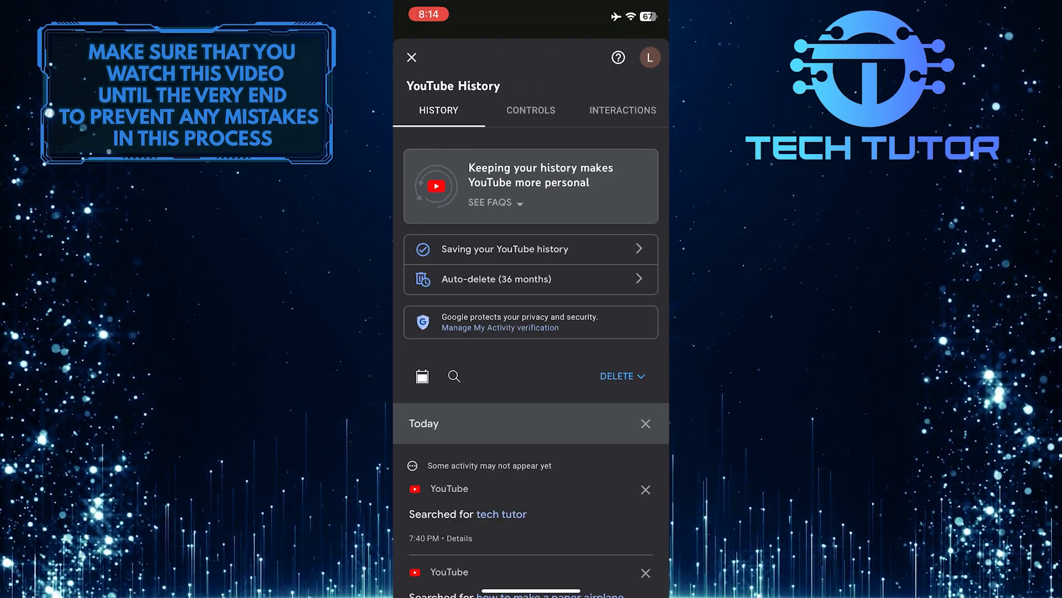
pyautogui.scroll(-3)
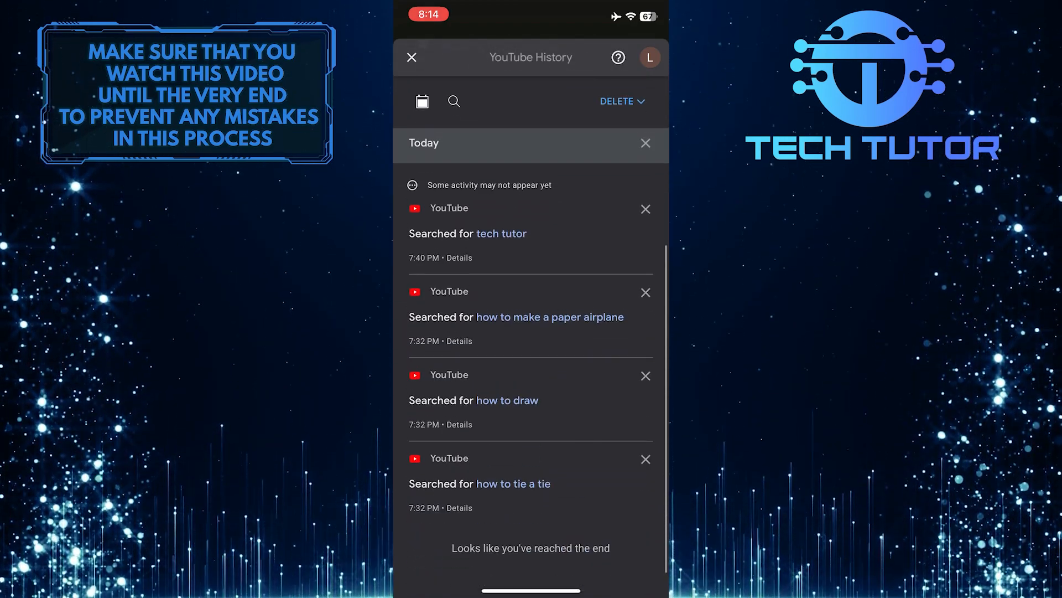
pyautogui.scroll(-3)
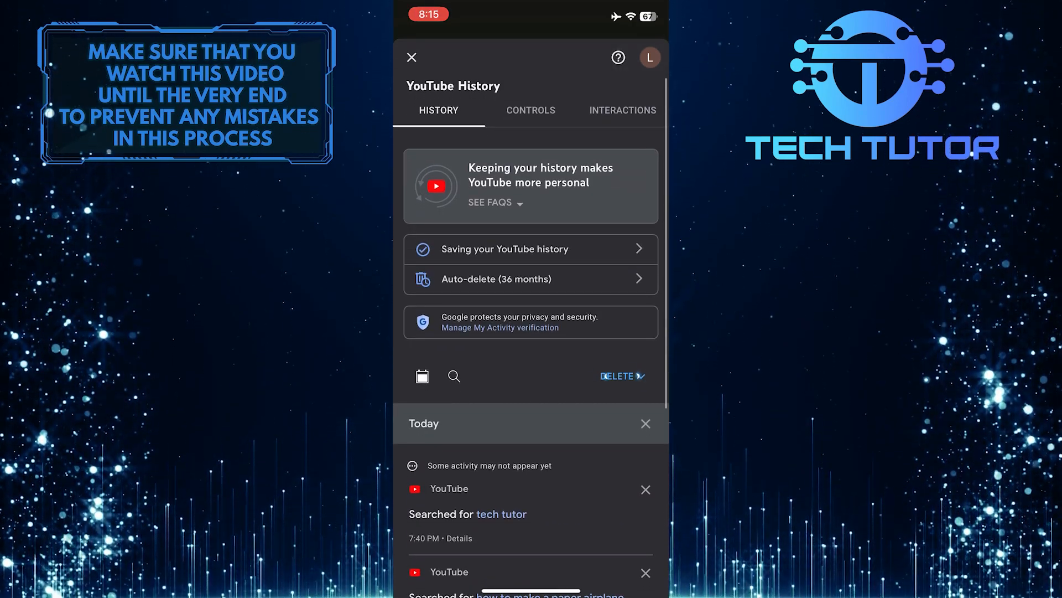
# Open the DELETE dropdown on the History page and pick a deletion range.
pyautogui.click(622, 377)
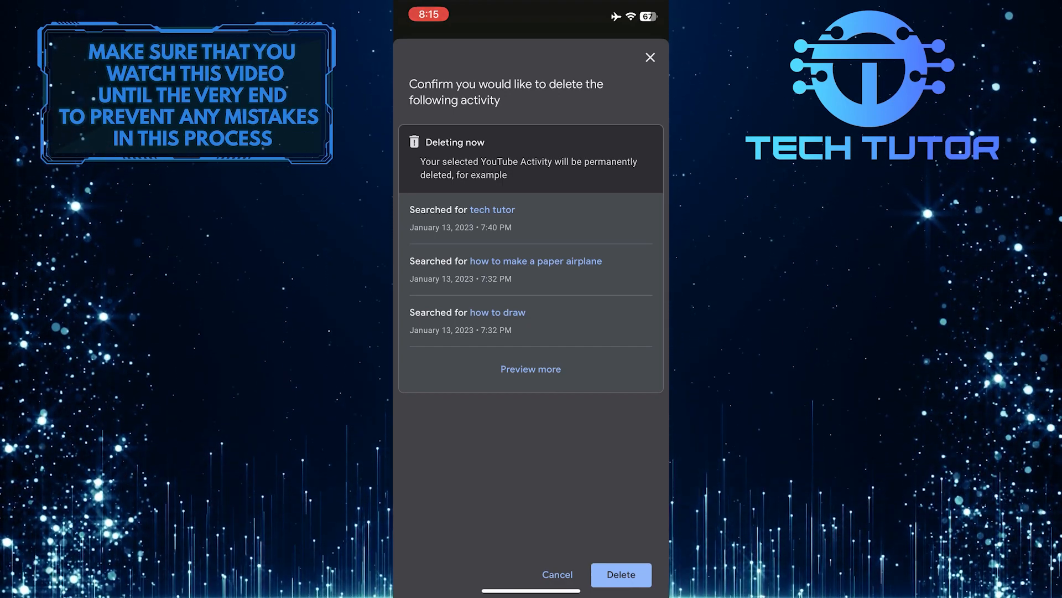
# Confirm permanent deletion of the listed search activity.
pyautogui.click(620, 575)
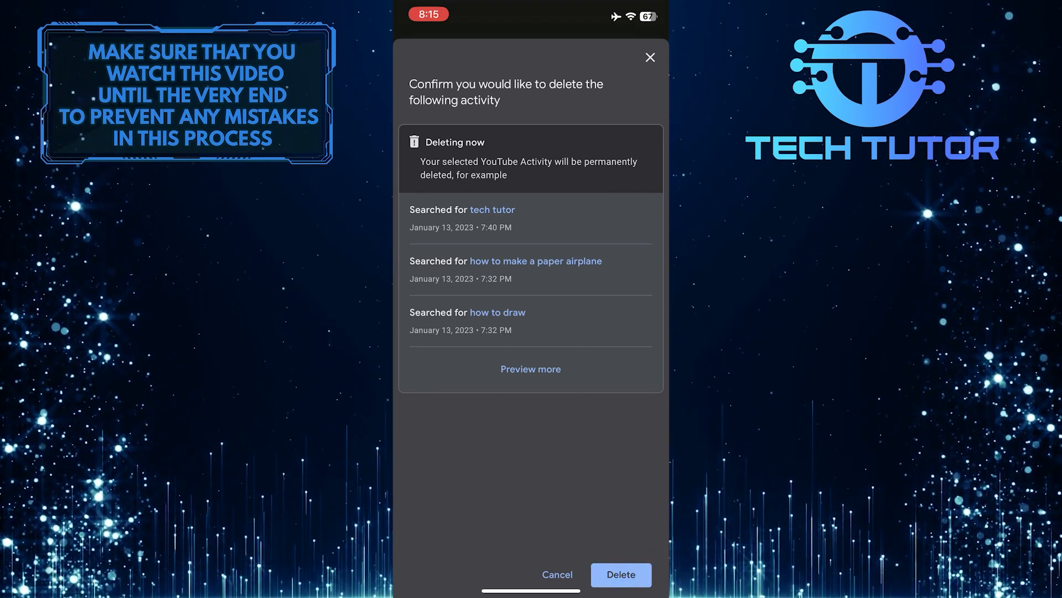
pyautogui.click(620, 590)
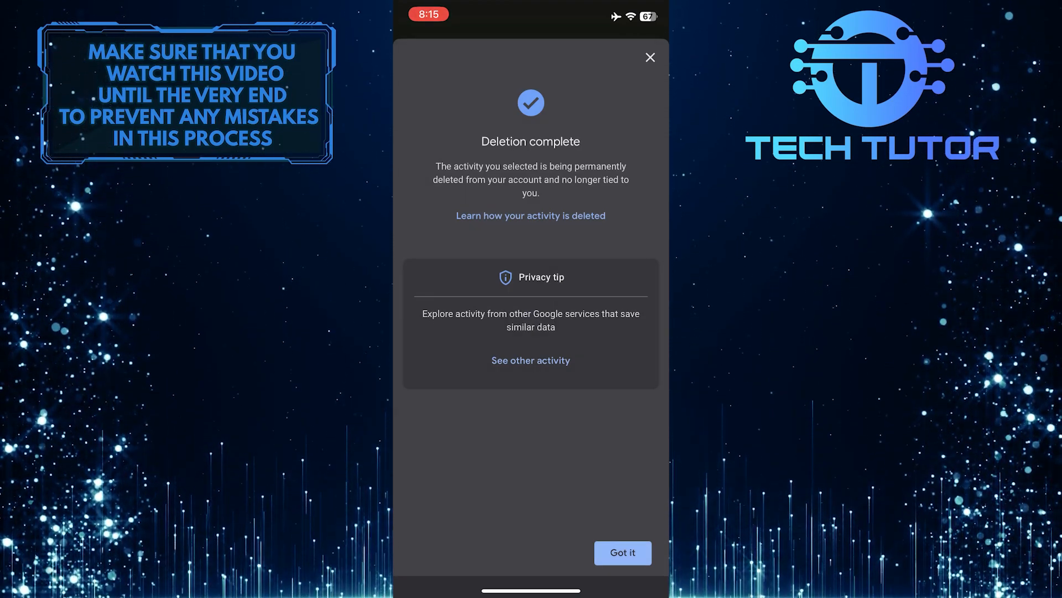
# Dismiss the Deletion complete notice and verify History shows No activity.
pyautogui.click(622, 552)
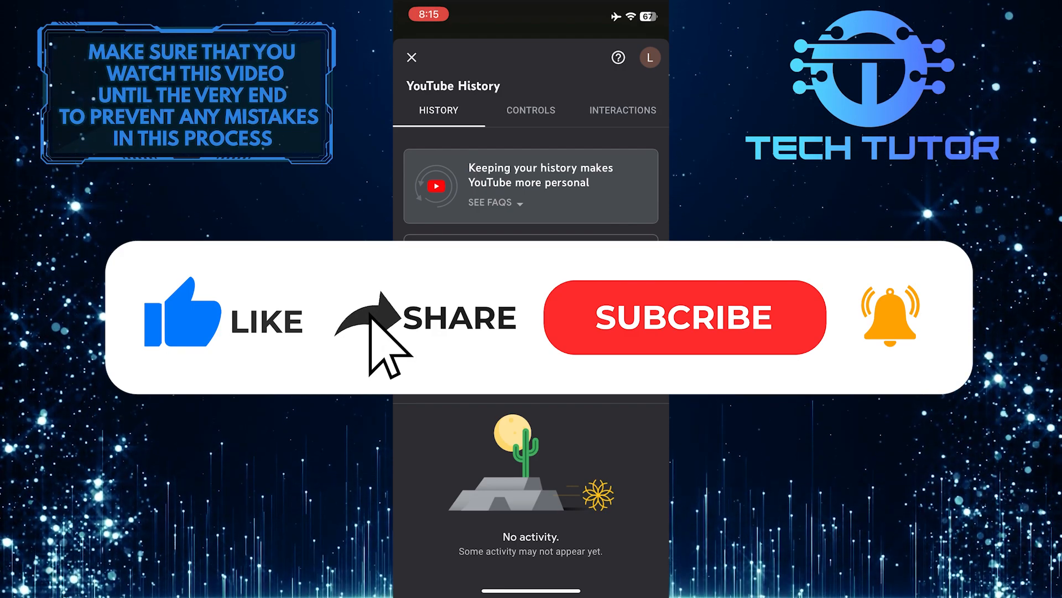
pyautogui.click(685, 317)
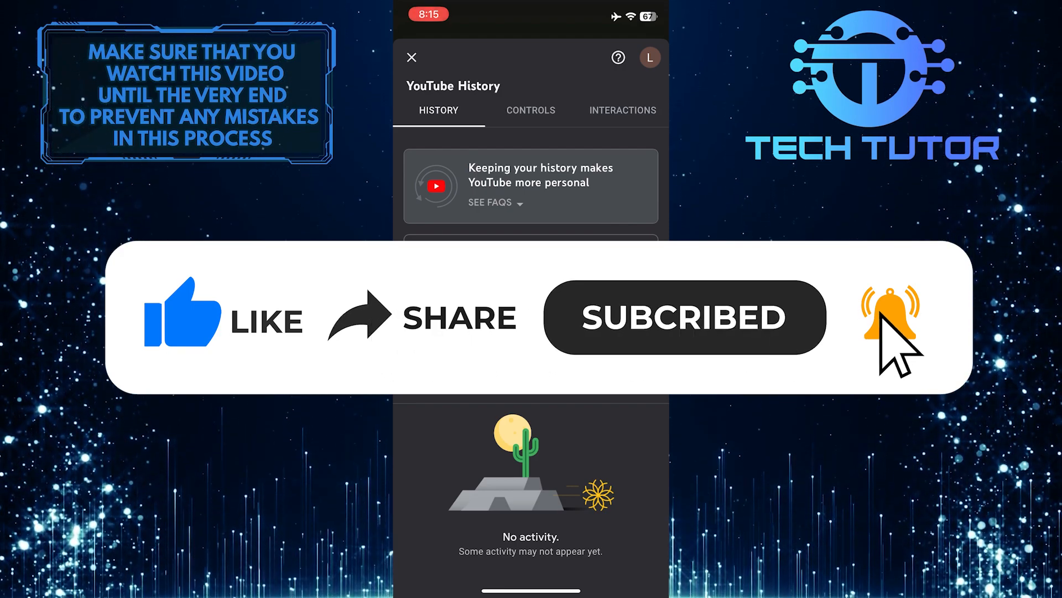